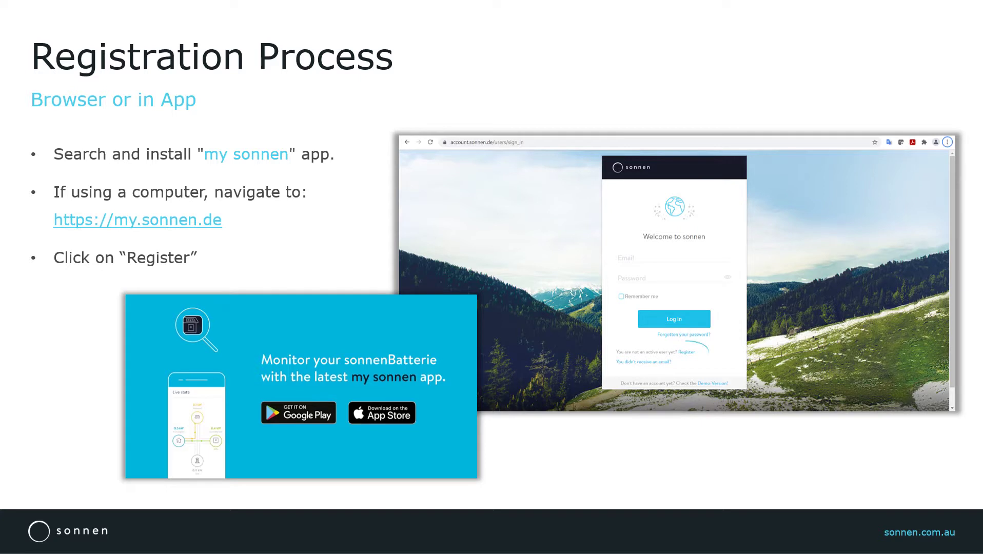
# - Advance the slideshow to the 'Registration Process – Enter Email' slide
pyautogui.click(686, 351)
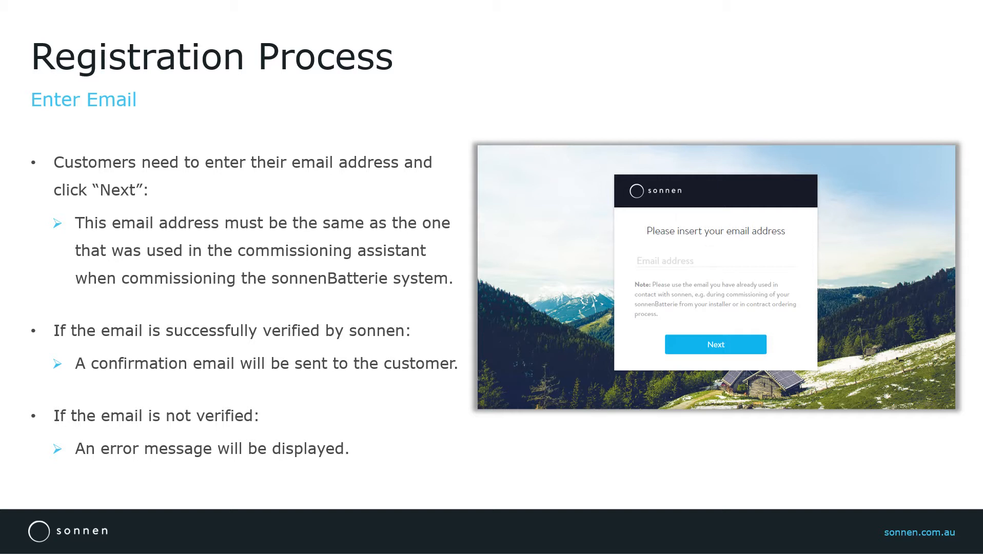
# - Circle the email address field in the screenshot, then advance to the Performance slide
pyautogui.click(709, 260)
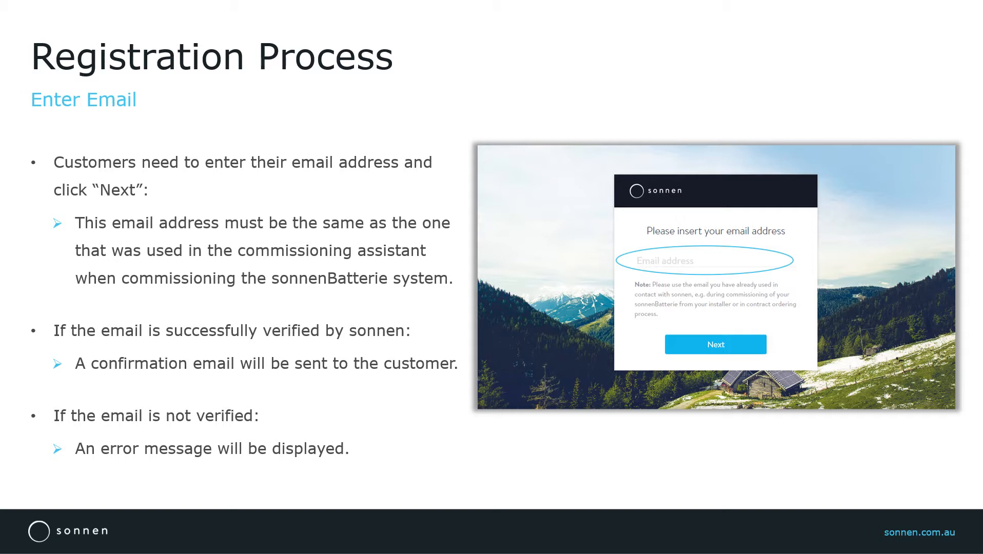
pyautogui.click(715, 344)
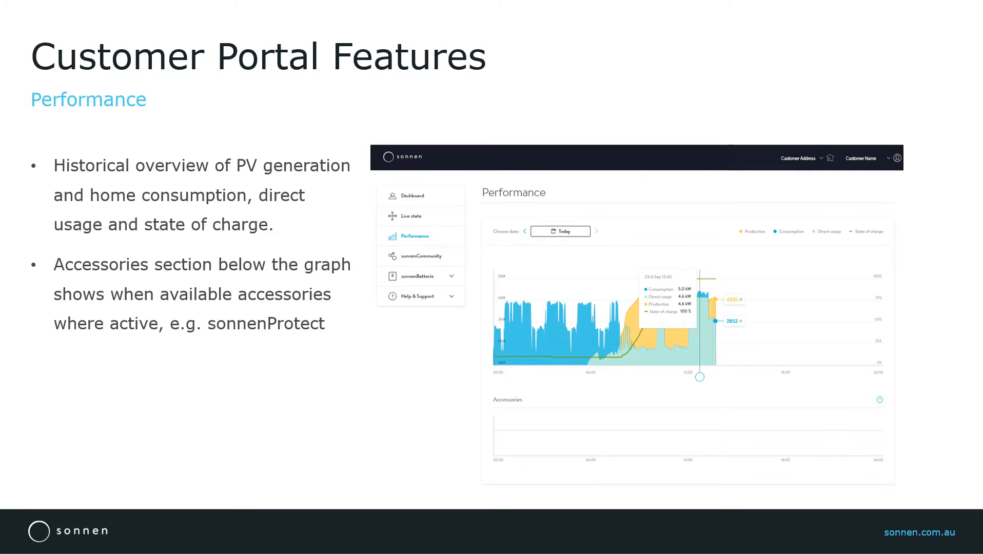
# - Advance to the second Performance slide with the graph legend circled
pyautogui.click(560, 231)
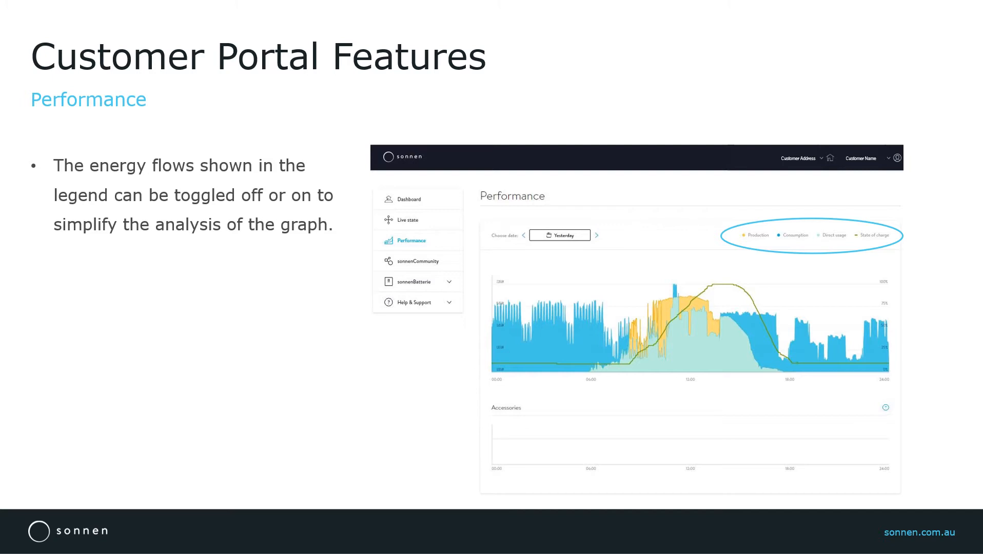
# - Hide Consumption from the Performance graph, then move on to the Statistics slide
pyautogui.click(756, 235)
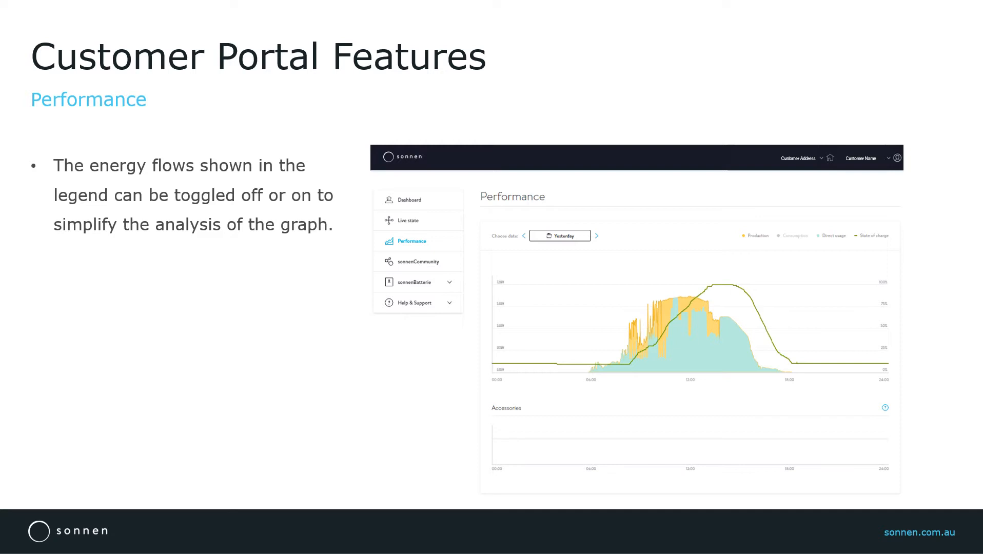
pyautogui.press('Right')
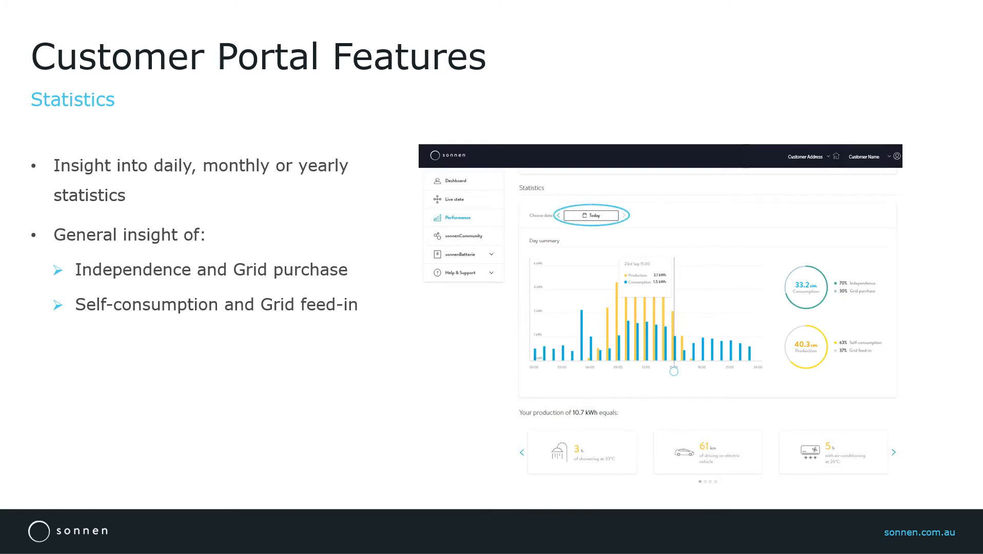
# - Advance past the Statistics slide to the 'sonnenBatterie- Overview' slide
pyautogui.click(591, 215)
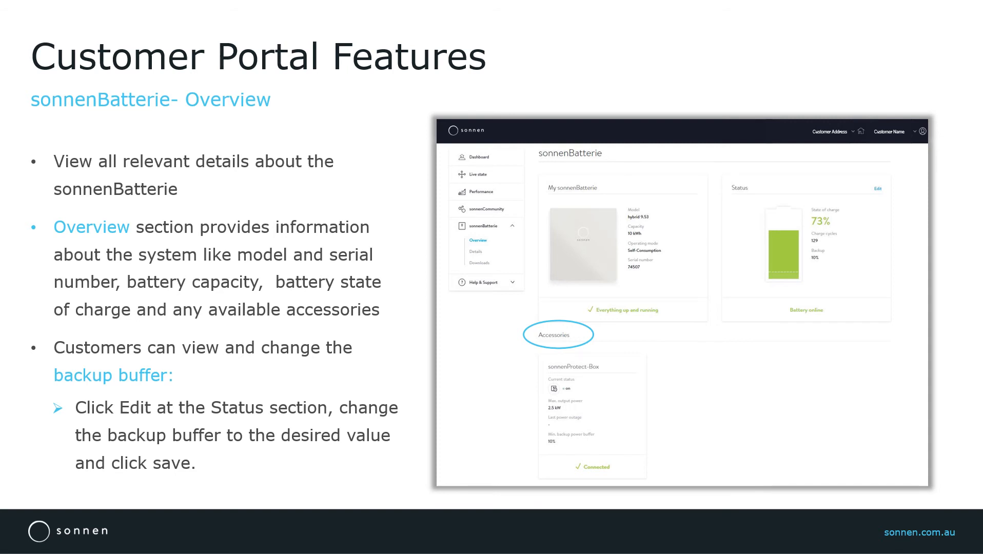
pyautogui.press('Right')
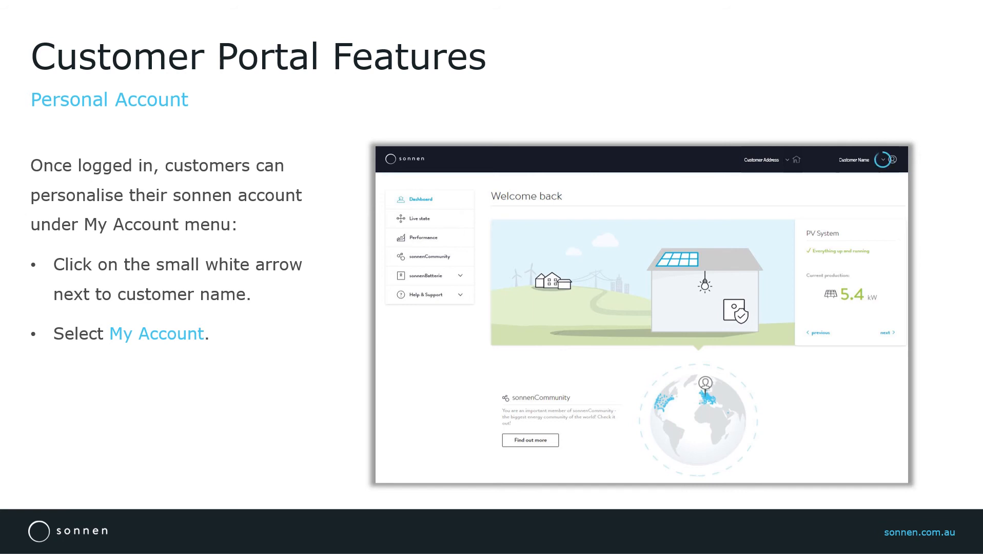
# - Advance through the Password slide to 'Personal Account- Settings' on service partner monitoring permission
pyautogui.click(882, 159)
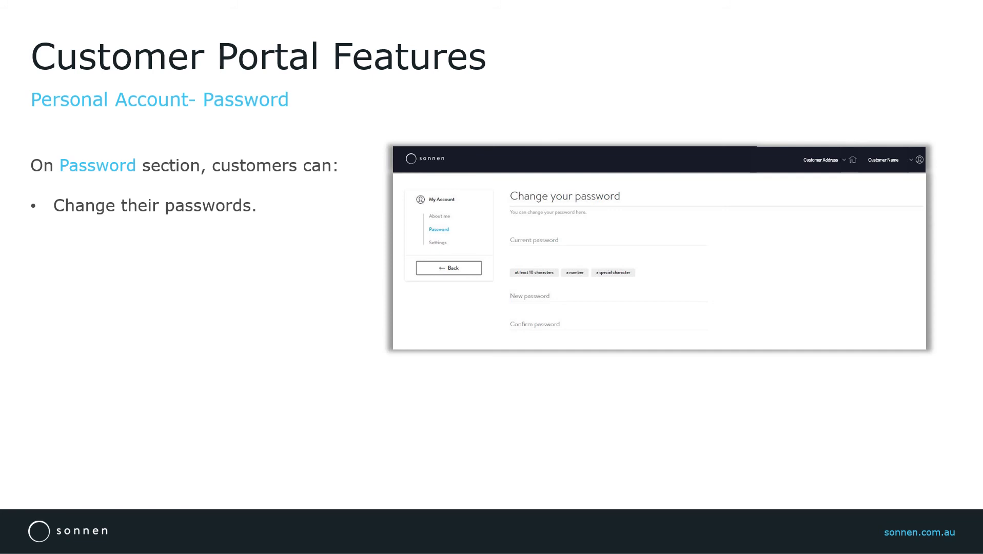
pyautogui.press('Right')
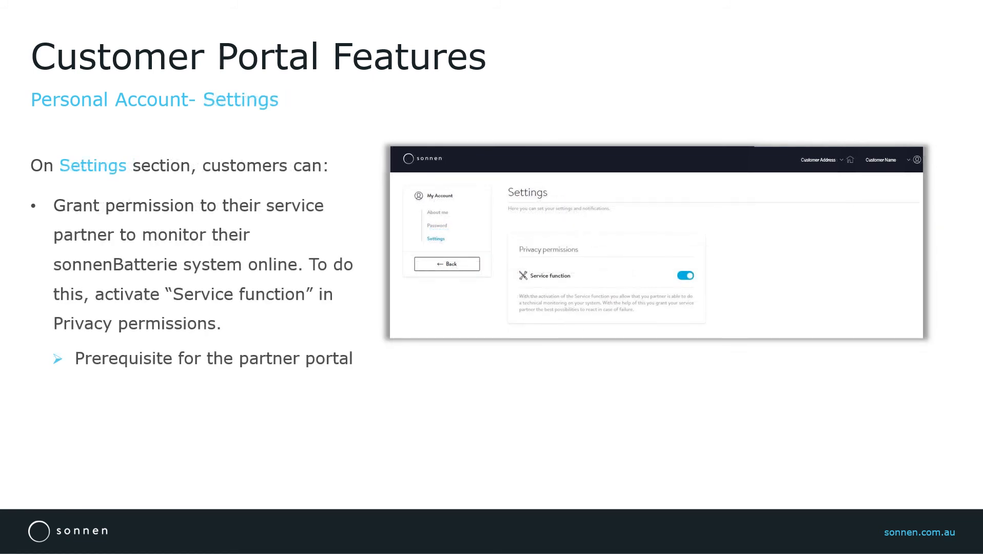